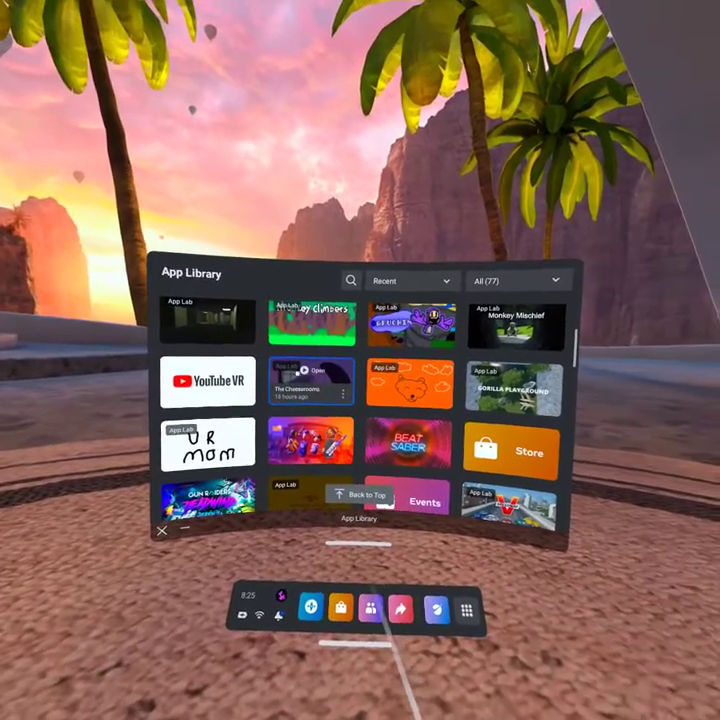
- Launch Monkey Climbers from the App Library, replacing the current VR game
{"action": "left_click", "coordinate": [318, 370]}
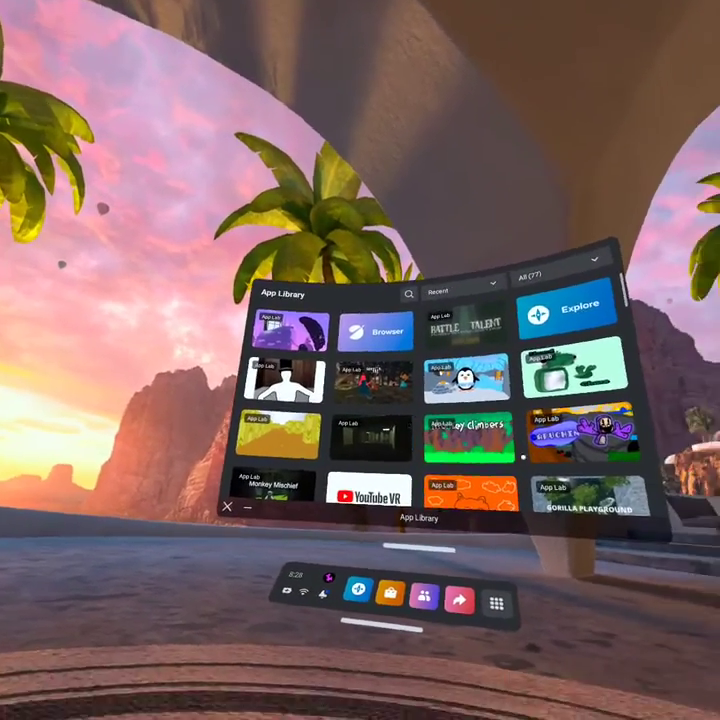
{"action": "scroll", "scroll_direction": "down", "scroll_amount": 3}
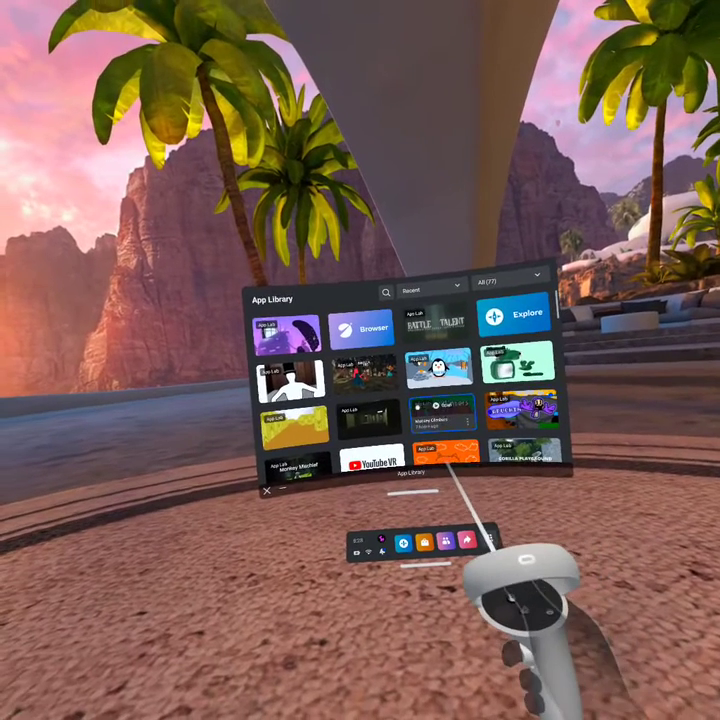
{"action": "left_click", "coordinate": [268, 490]}
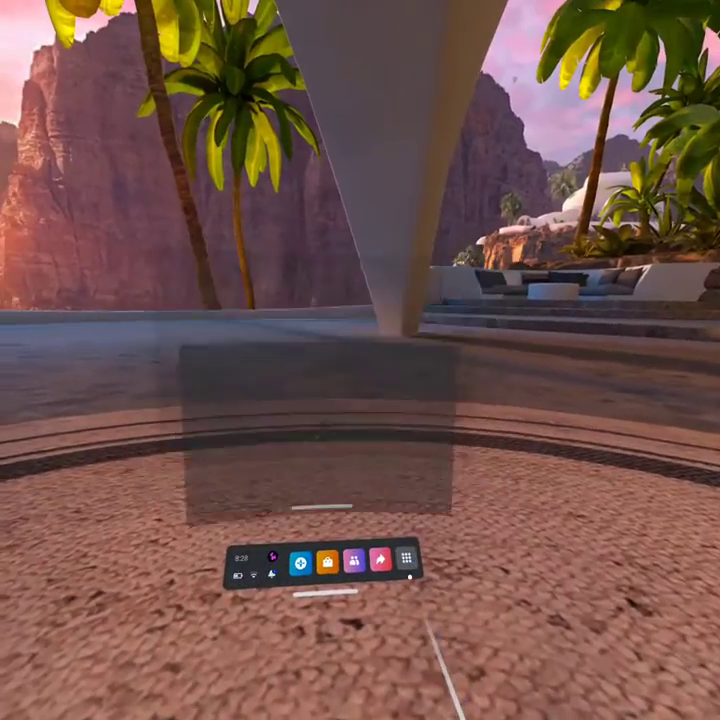
- Hit the 'Click to Play' block to enter the Halloween pumpkin map
{"action": "left_click", "coordinate": [408, 564]}
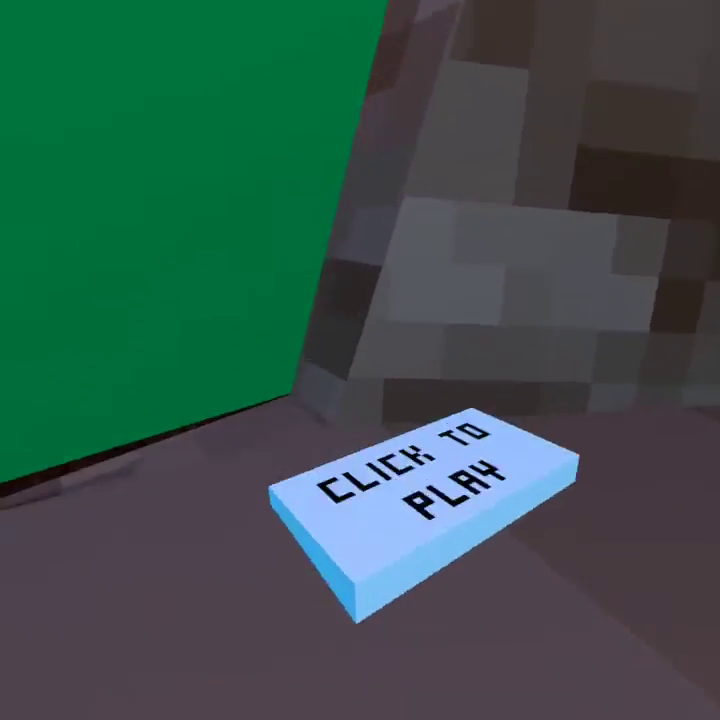
{"action": "left_click", "coordinate": [414, 496]}
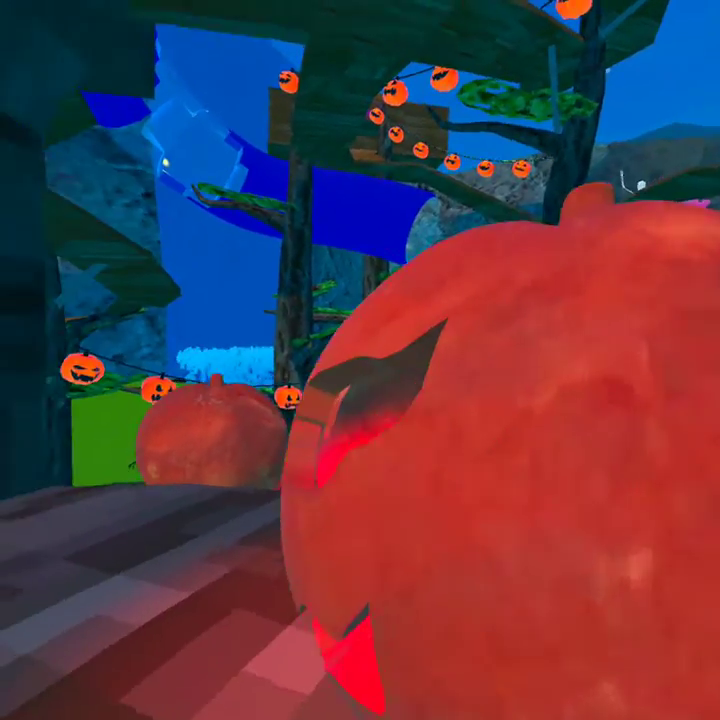